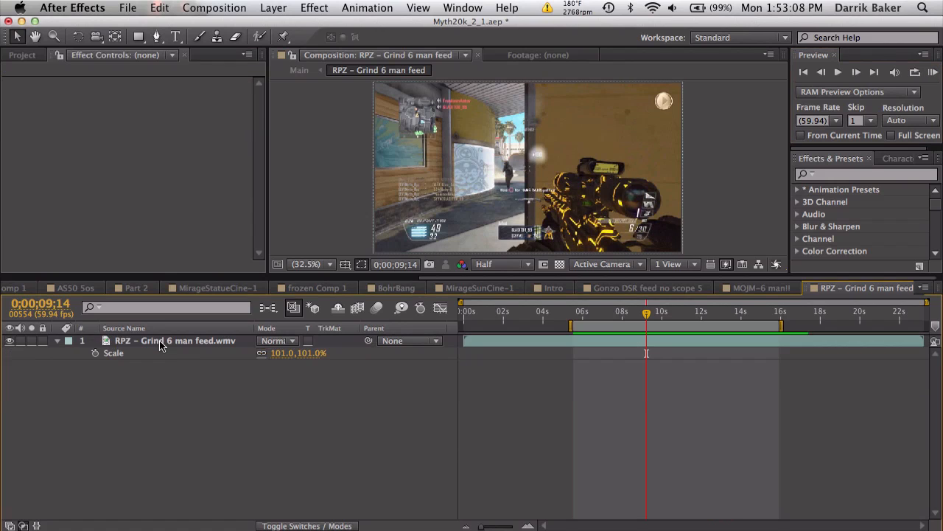
# - Reveal the RPZ clip layer's effects and scrub to an earlier frame before duplicating it
pyautogui.click(174, 339)
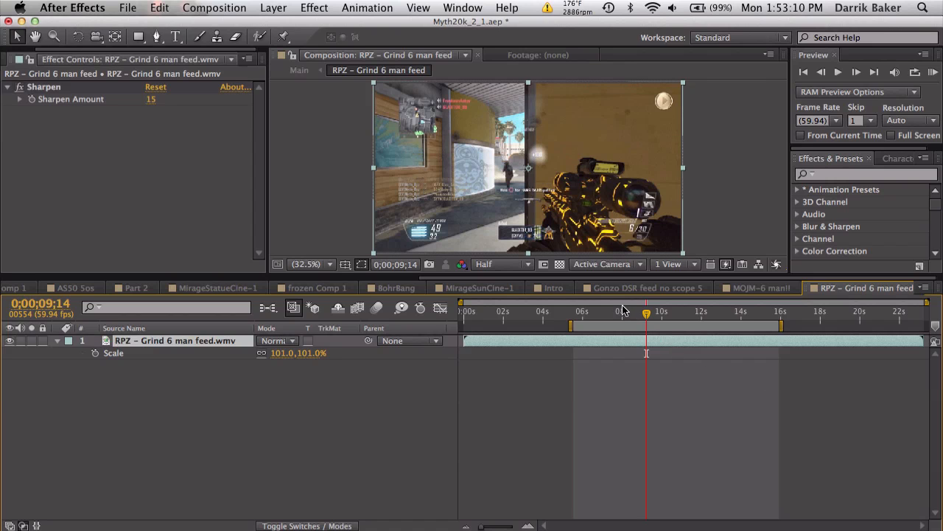
pyautogui.moveTo(647, 309); pyautogui.dragTo(610, 310)
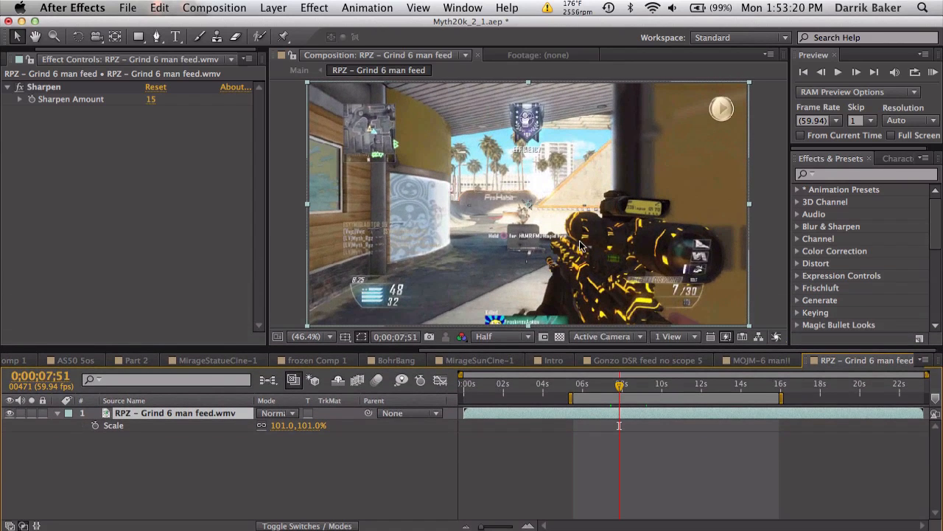
pyautogui.moveTo(646, 214)
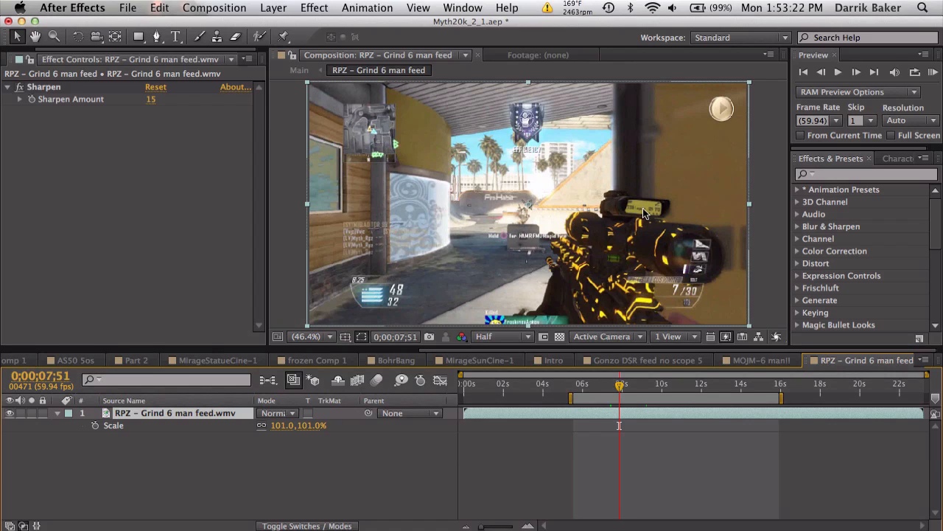
pyautogui.moveTo(627, 268)
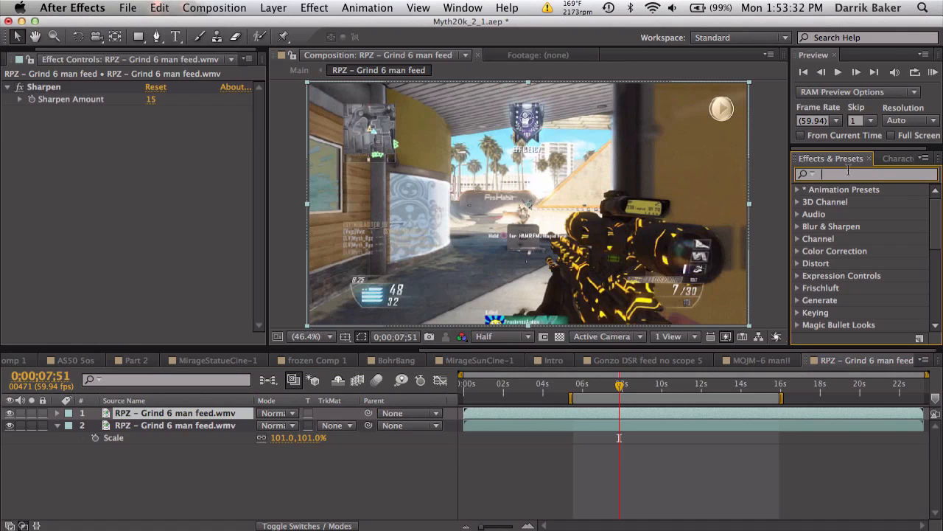
# - Add a Color Key on yellow to the top copy and raise Color Tolerance to 138
pyautogui.write('color')
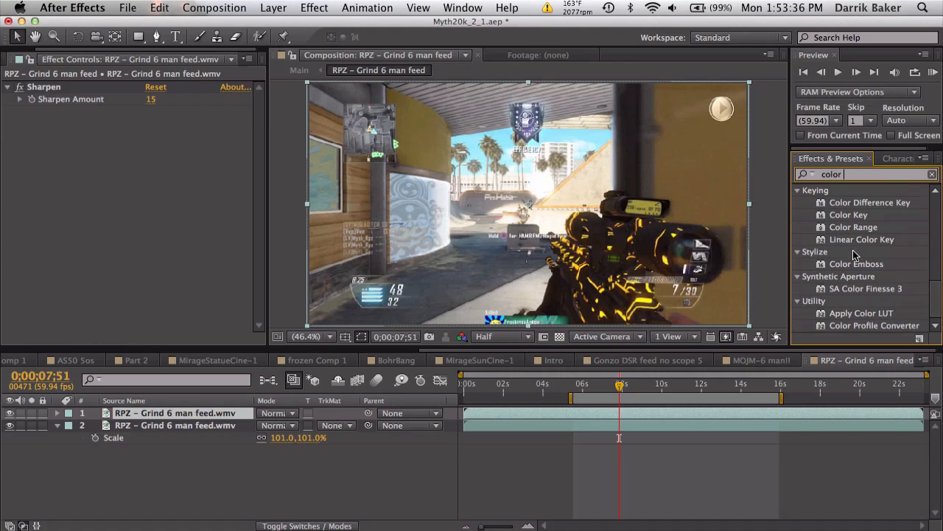
pyautogui.scroll(-3)
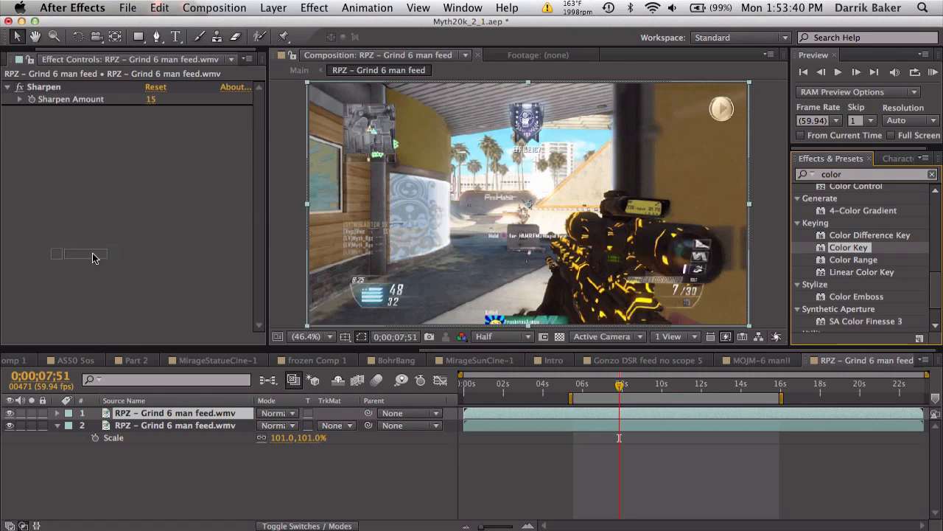
pyautogui.doubleClick(849, 248)
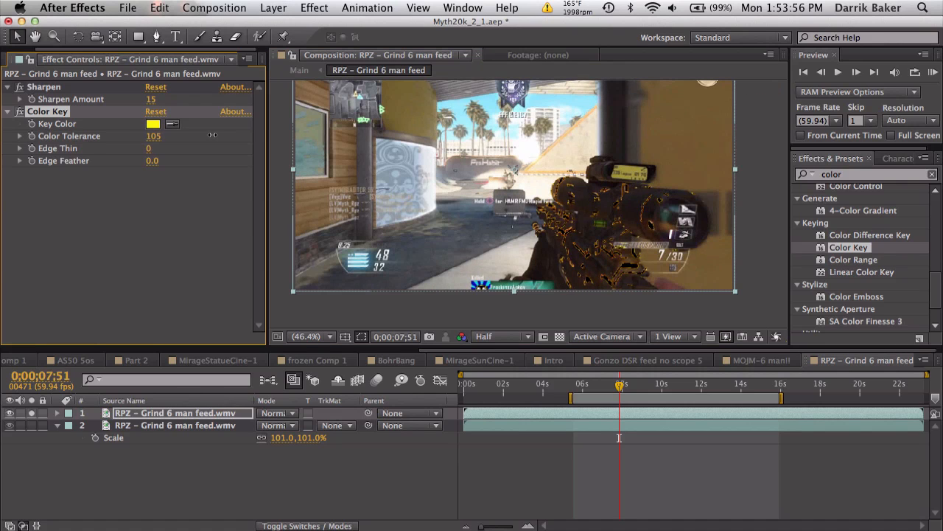
pyautogui.moveTo(153, 135); pyautogui.dragTo(177, 136)
pyautogui.write('invert')
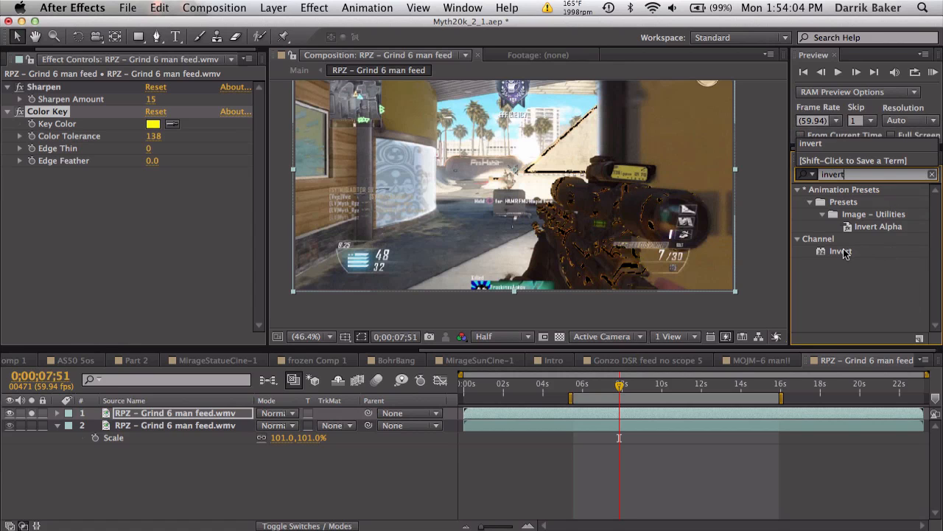
# - Add an Invert effect set to the Alpha channel so only the yellow camo remains
pyautogui.doubleClick(840, 251)
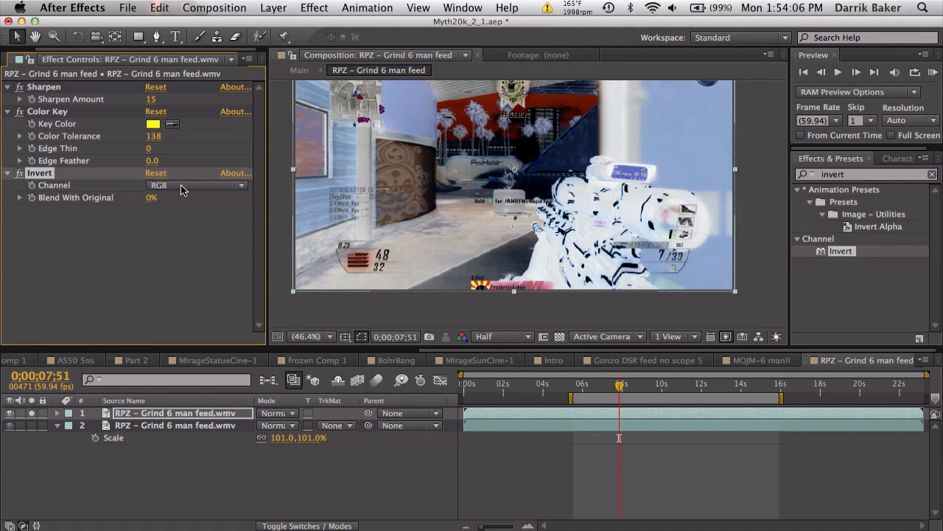
pyautogui.click(194, 186)
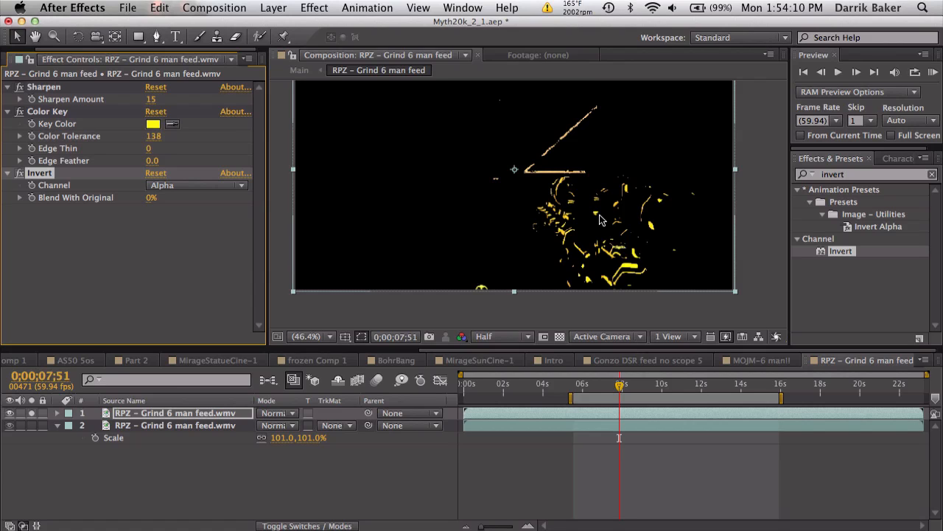
pyautogui.moveTo(588, 113)
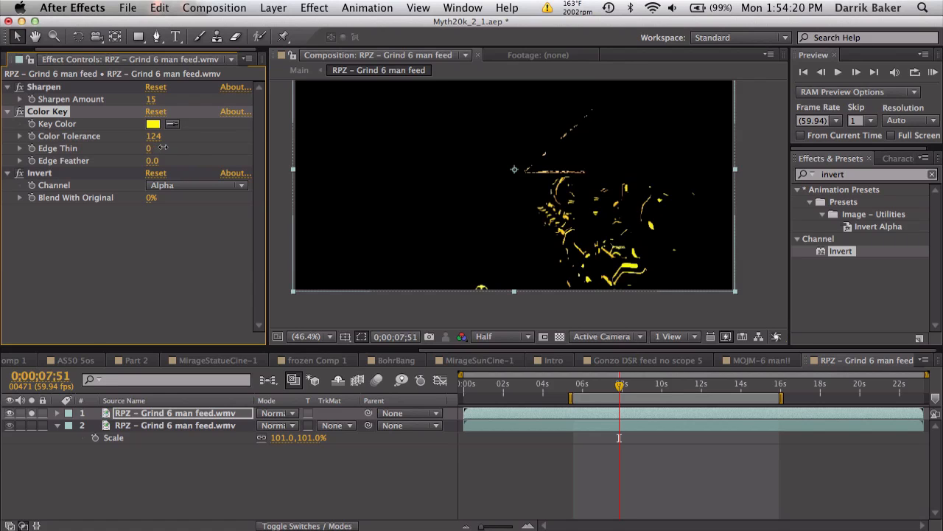
# - Refine the Color Key to tolerance 108 and Edge Thin 1, previewing at Full resolution
pyautogui.write('5')
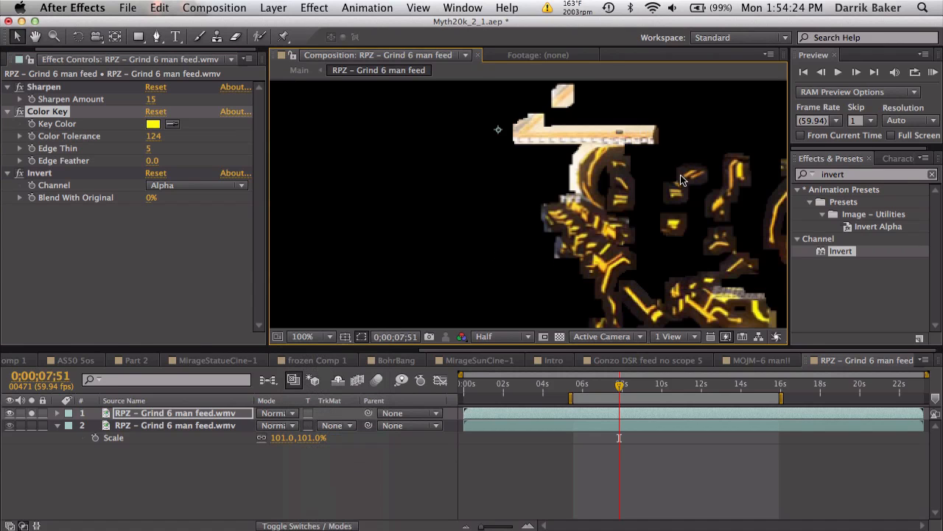
pyautogui.click(501, 336)
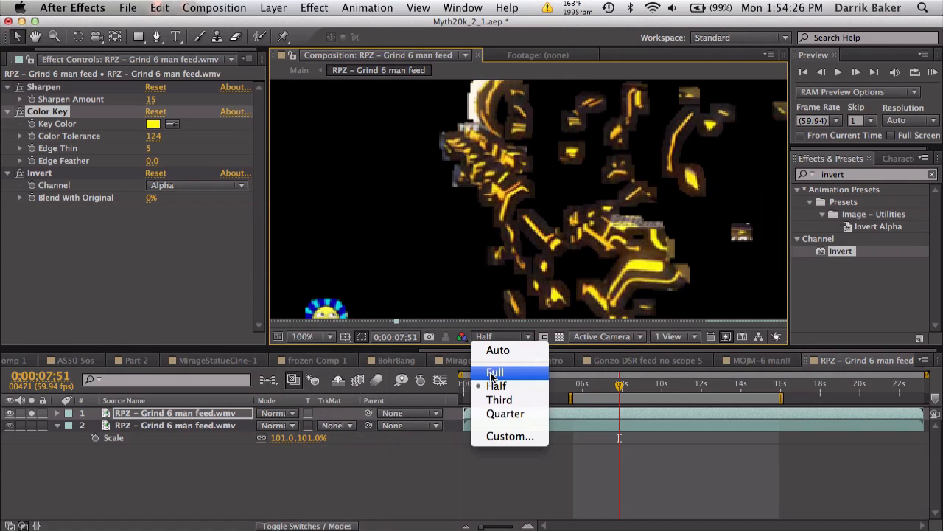
pyautogui.click(495, 371)
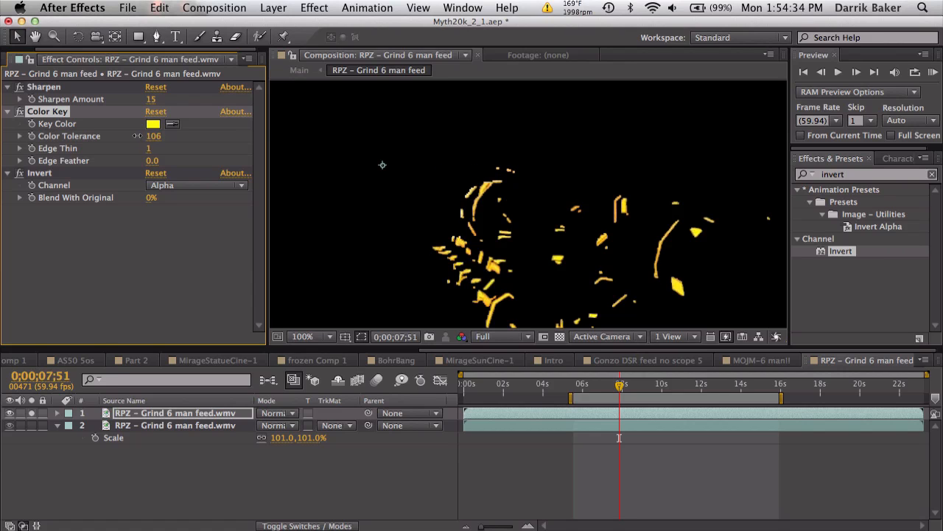
pyautogui.click(154, 136)
pyautogui.write('108')
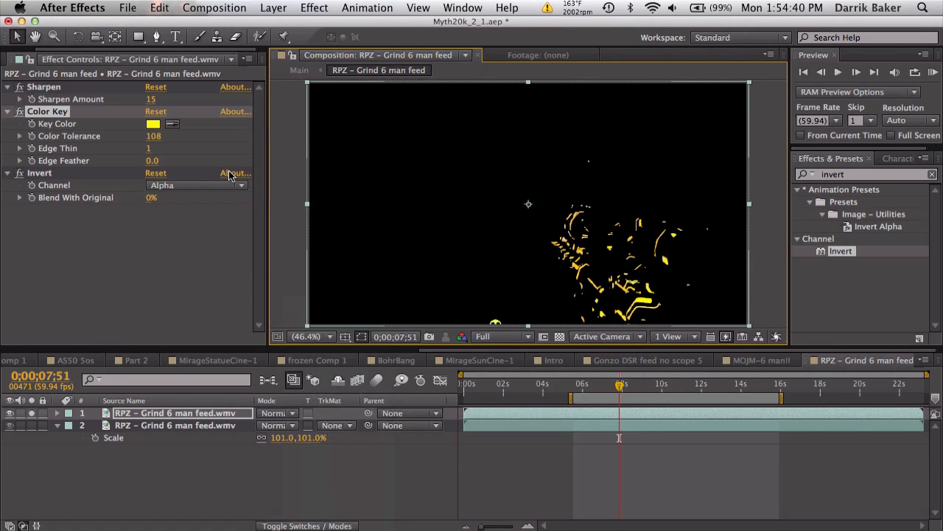
pyautogui.moveTo(502, 241)
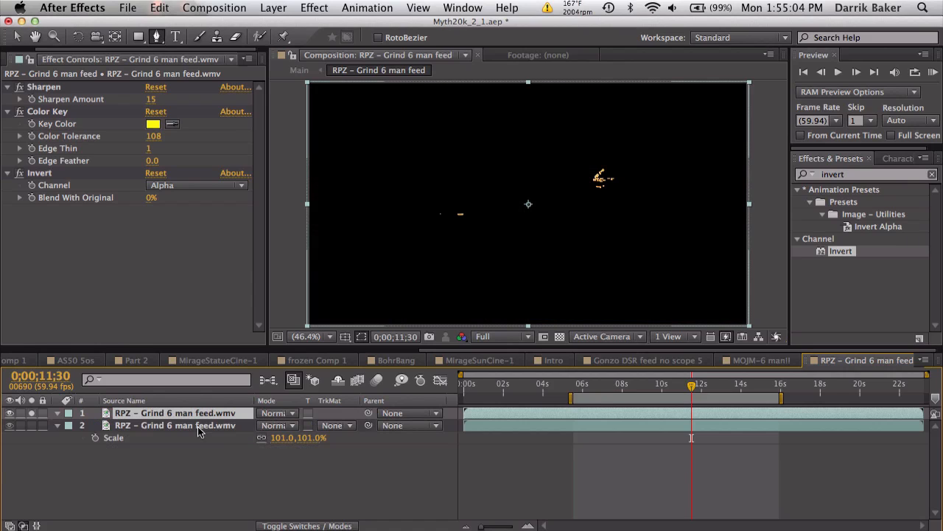
pyautogui.moveTo(245, 280)
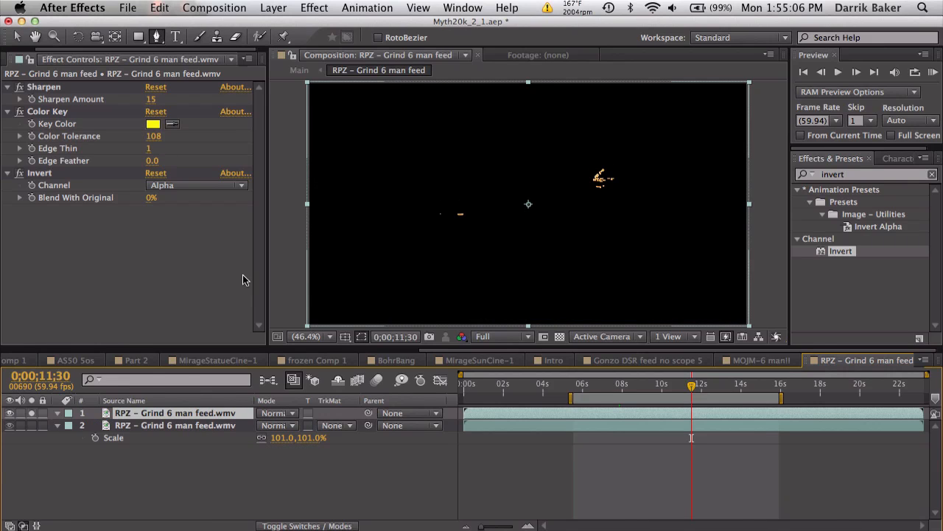
pyautogui.moveTo(691, 383); pyautogui.dragTo(652, 384)
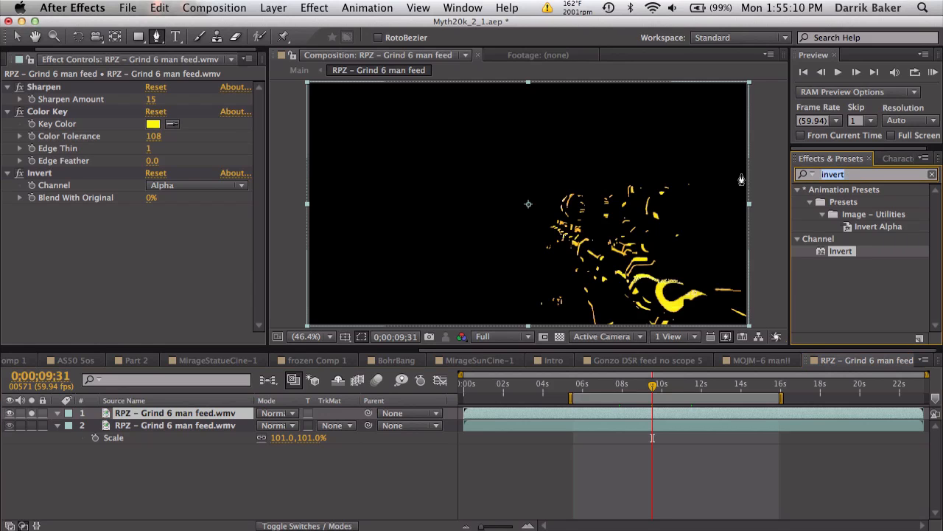
# - Add Hue/Saturation with Master Hue at 0x+252.0, turning the keyed camo pink
pyautogui.write('hue')
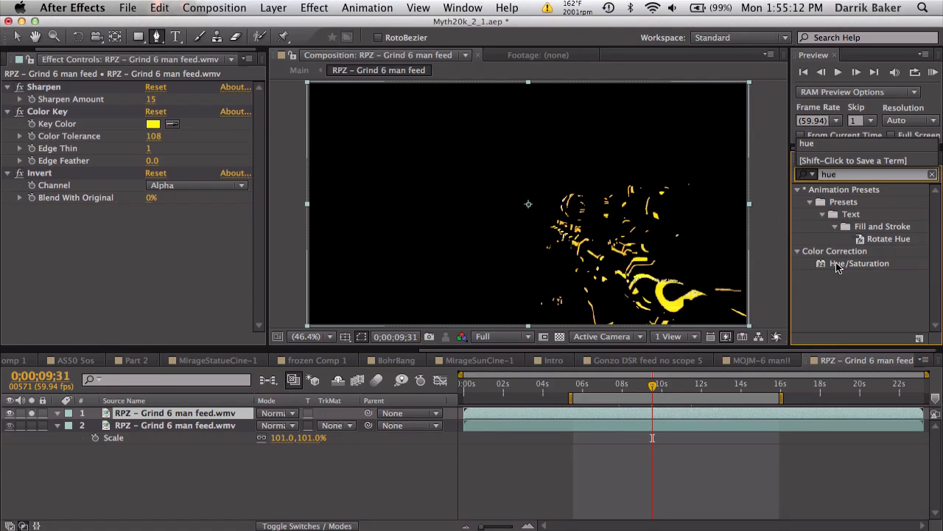
pyautogui.doubleClick(858, 263)
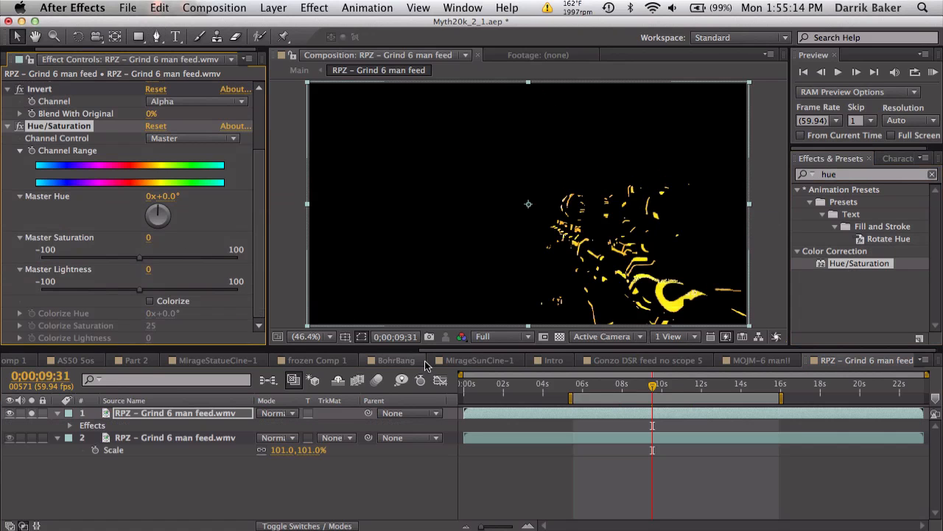
pyautogui.click(576, 383)
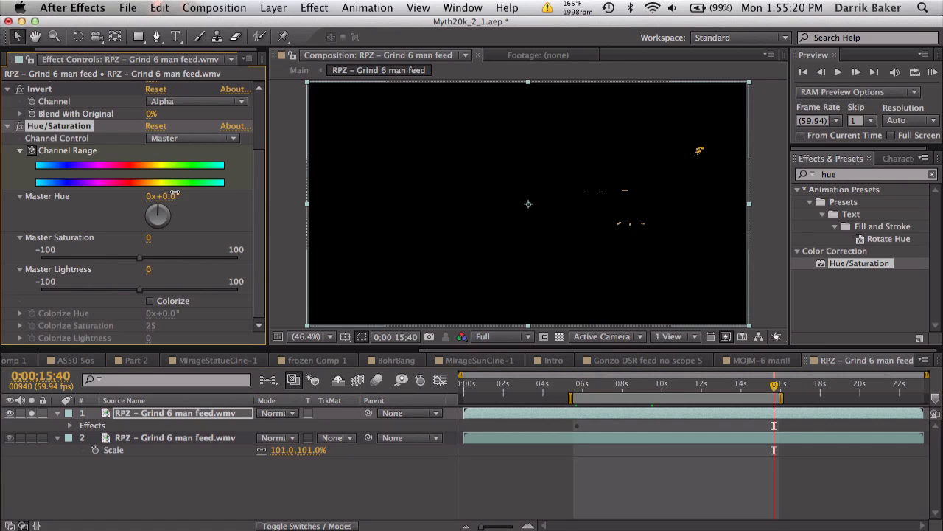
pyautogui.moveTo(158, 214); pyautogui.dragTo(150, 209)
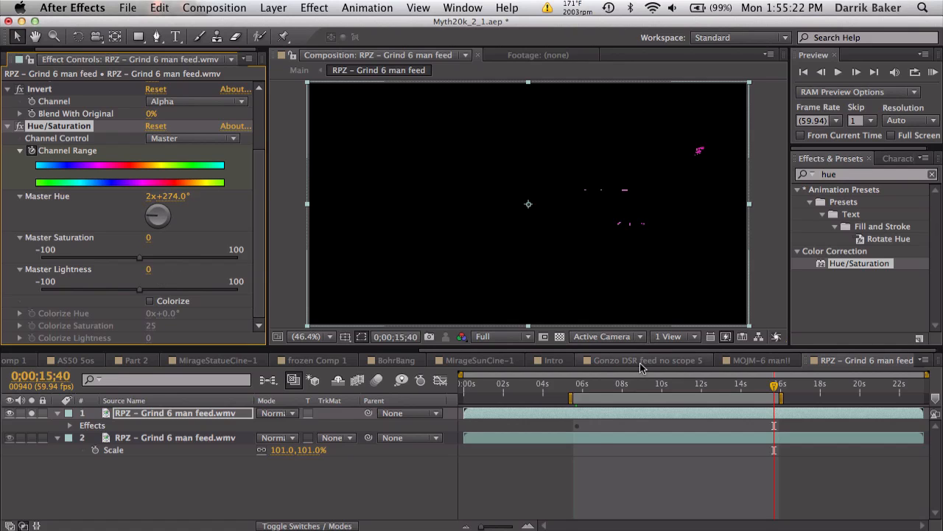
pyautogui.click(601, 383)
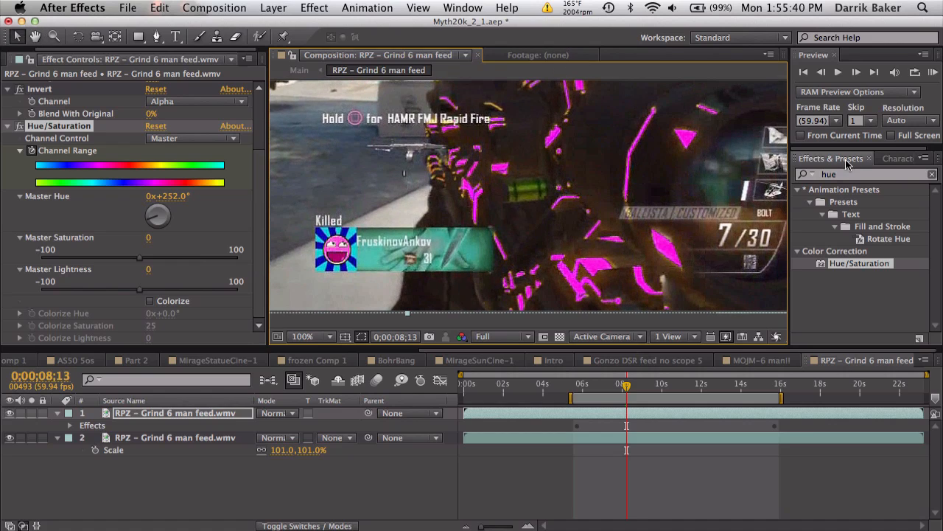
# - Add a Glow effect (threshold 60%, radius 23) and start changing the layer's blend mode
pyautogui.write('glow')
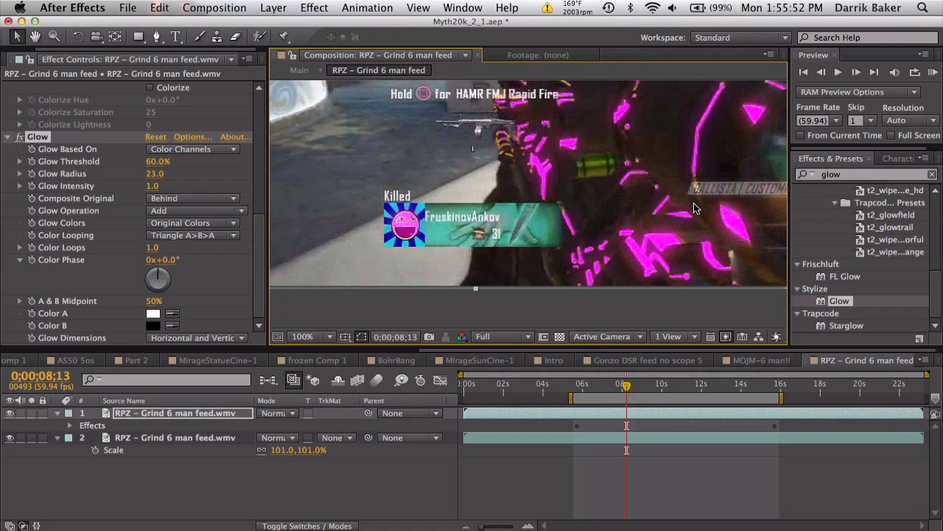
pyautogui.click(308, 336)
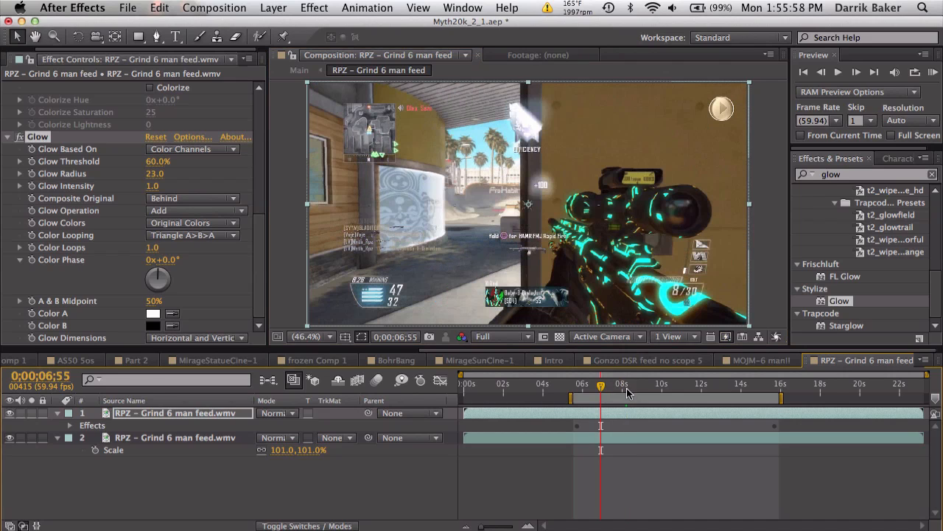
pyautogui.moveTo(647, 391)
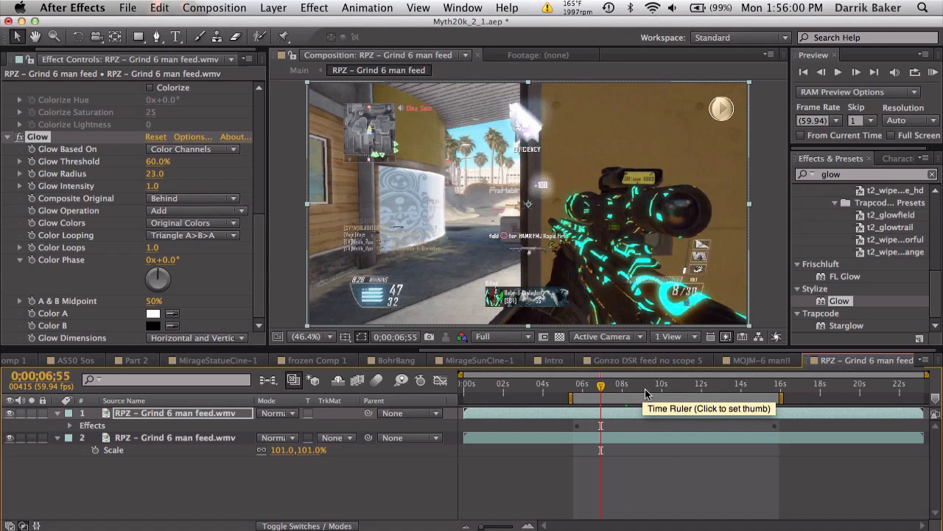
pyautogui.moveTo(398, 368)
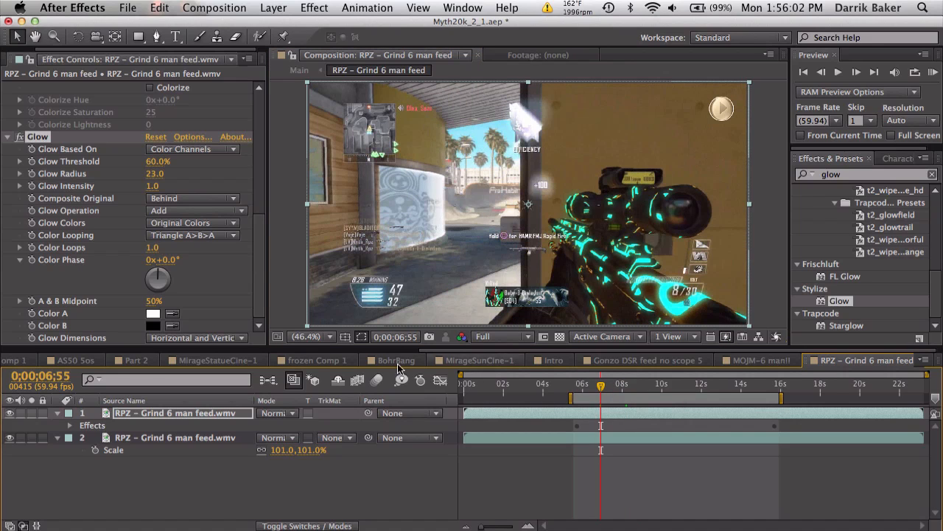
pyautogui.click(279, 413)
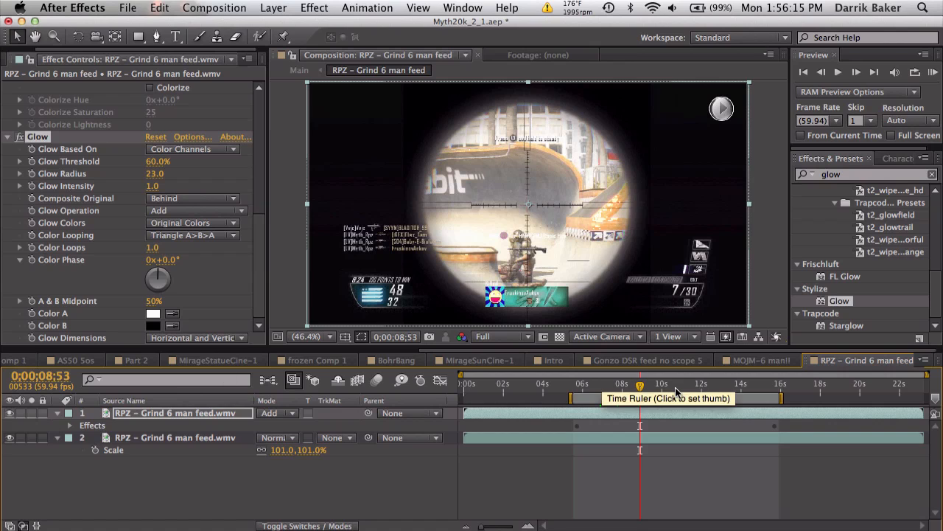
# - Preview later frames to check the glowing camo in Add blend mode
pyautogui.click(657, 383)
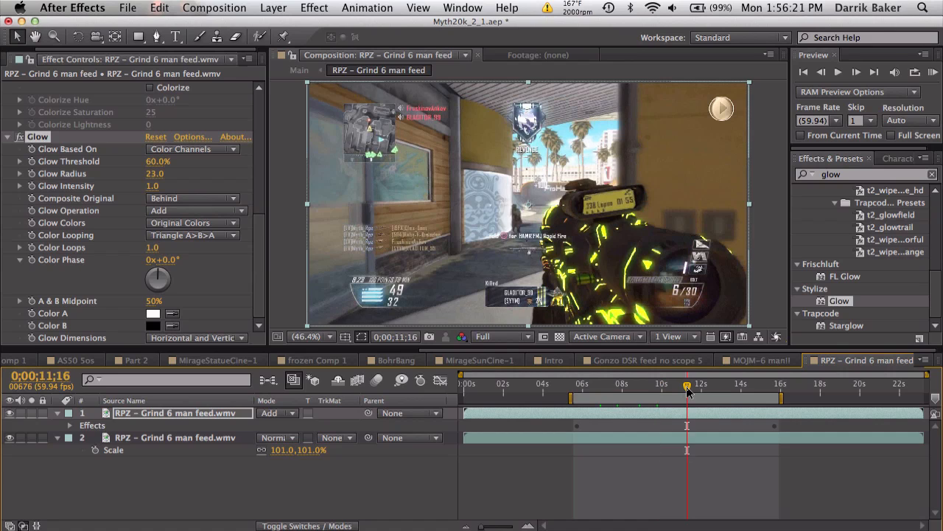
pyautogui.click(710, 383)
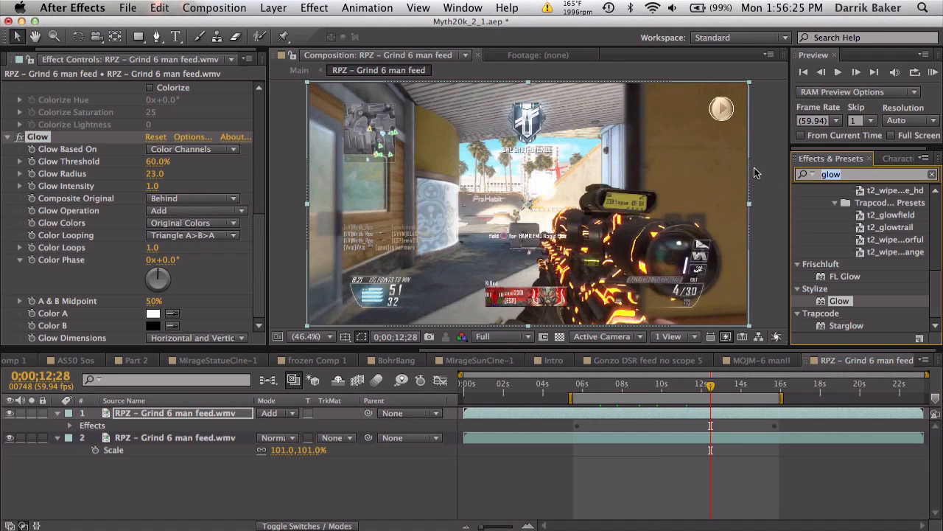
# - Try Trapcode Shine in Add transfer mode, then remove it and collapse the effect settings
pyautogui.write('shine')
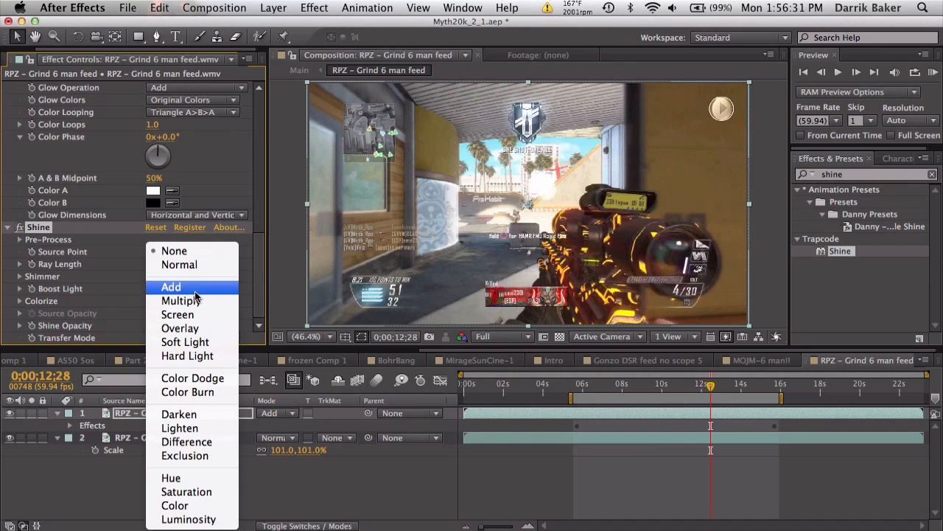
pyautogui.click(171, 286)
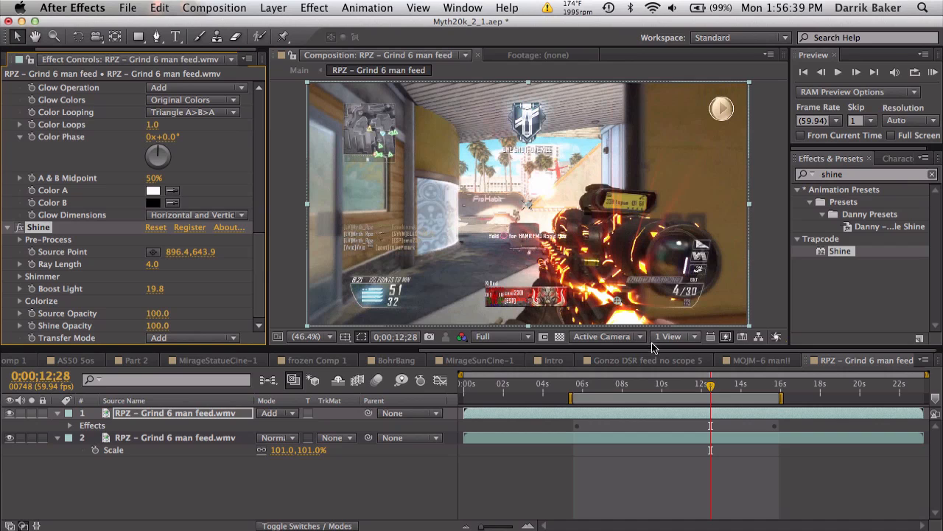
pyautogui.click(649, 386)
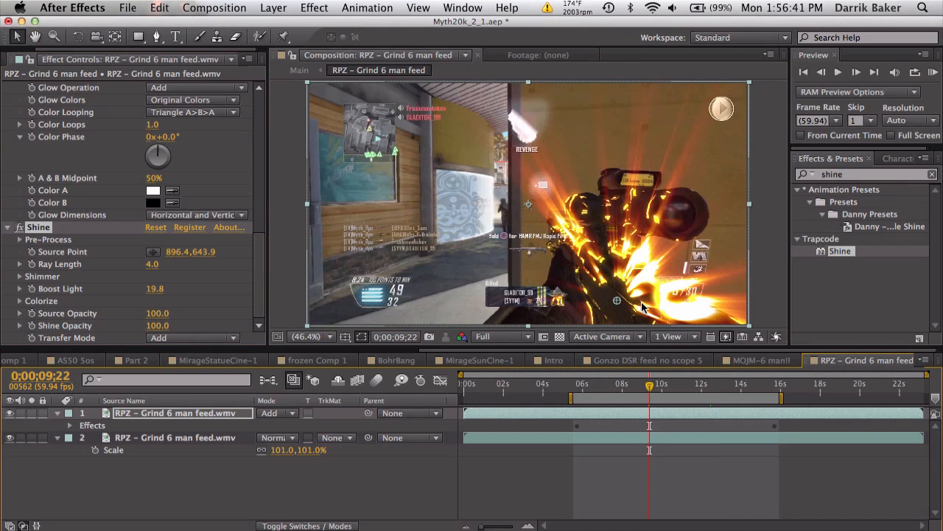
pyautogui.click(618, 383)
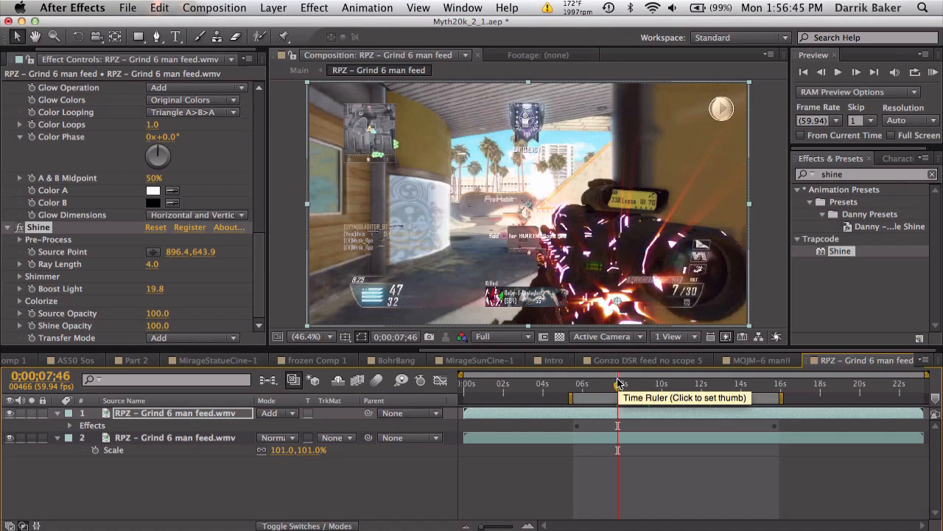
pyautogui.moveTo(575, 224)
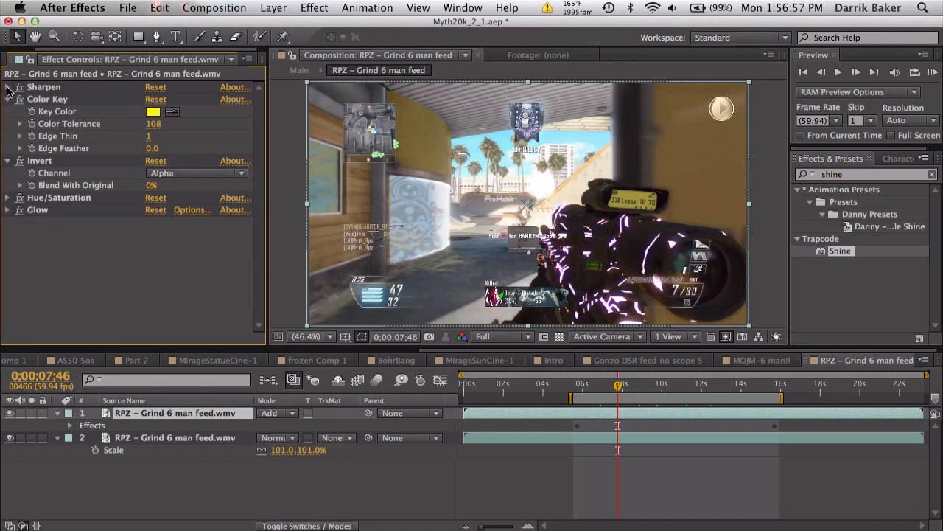
pyautogui.click(6, 99)
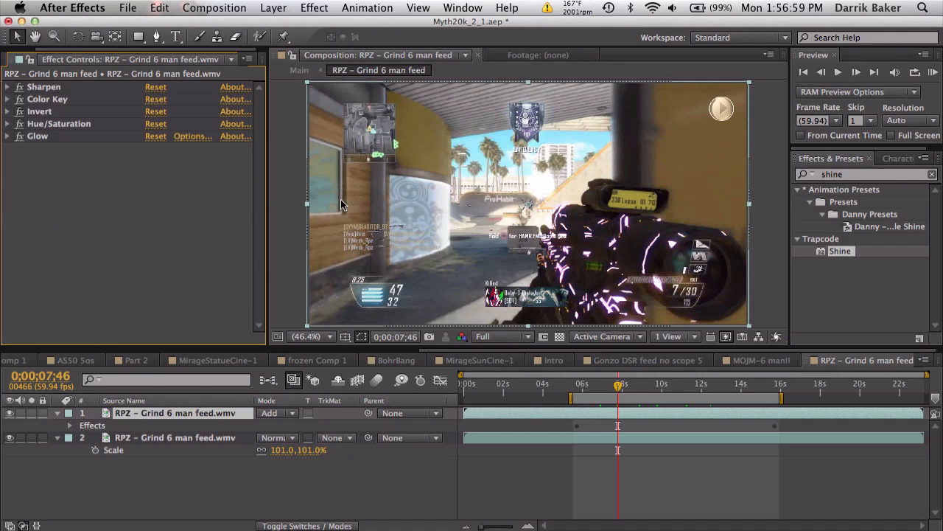